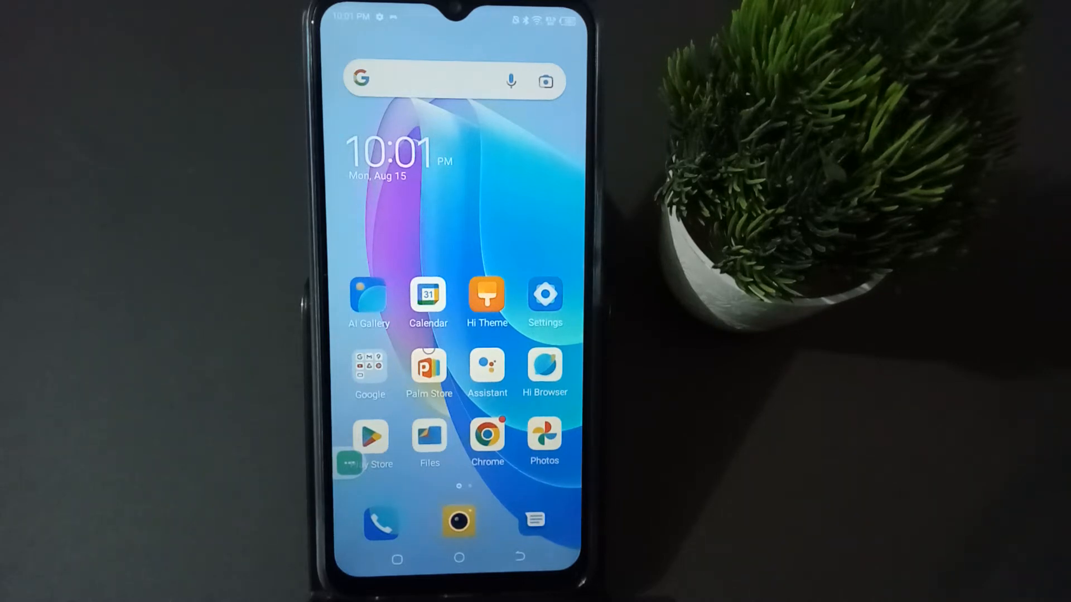
Step: Launch Settings from the home screen and scroll down until System is visible
click(544, 298)
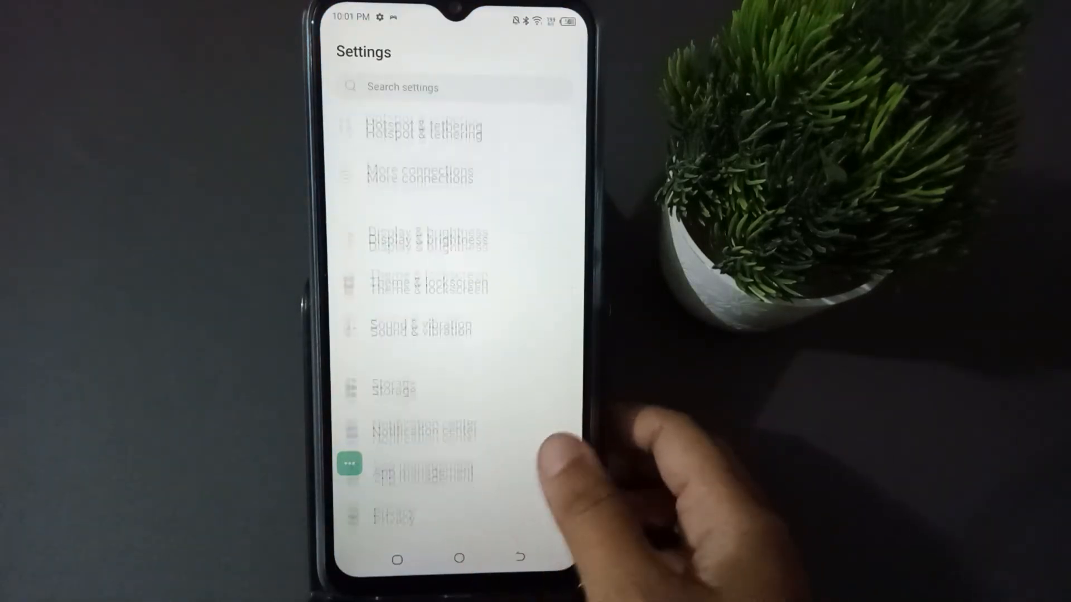
scroll(down, 3)
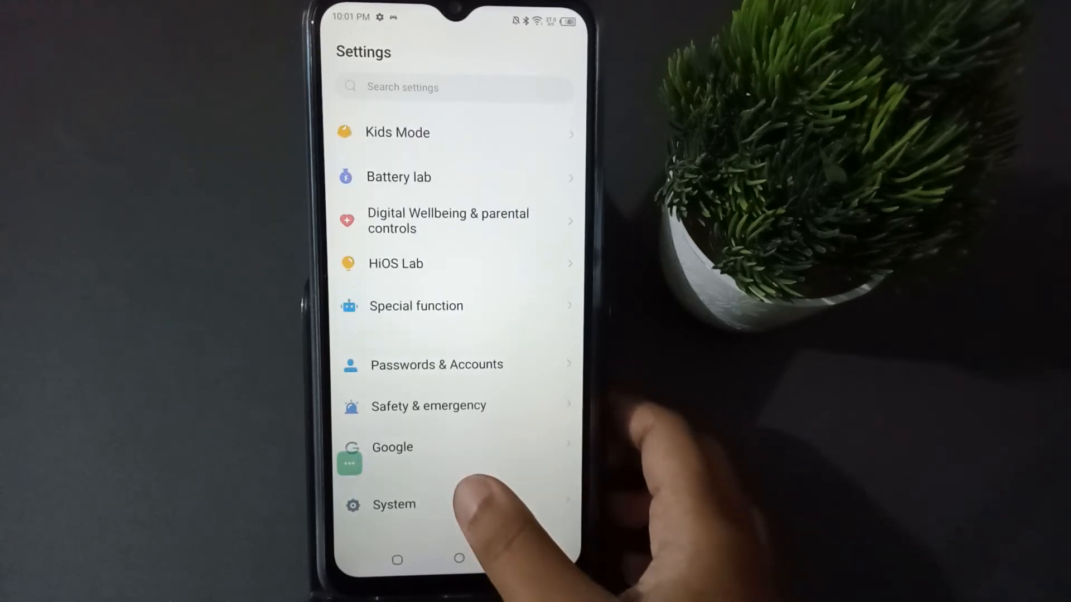
Step: Go to System > Languages & input, showing English (United States) as the language
click(395, 504)
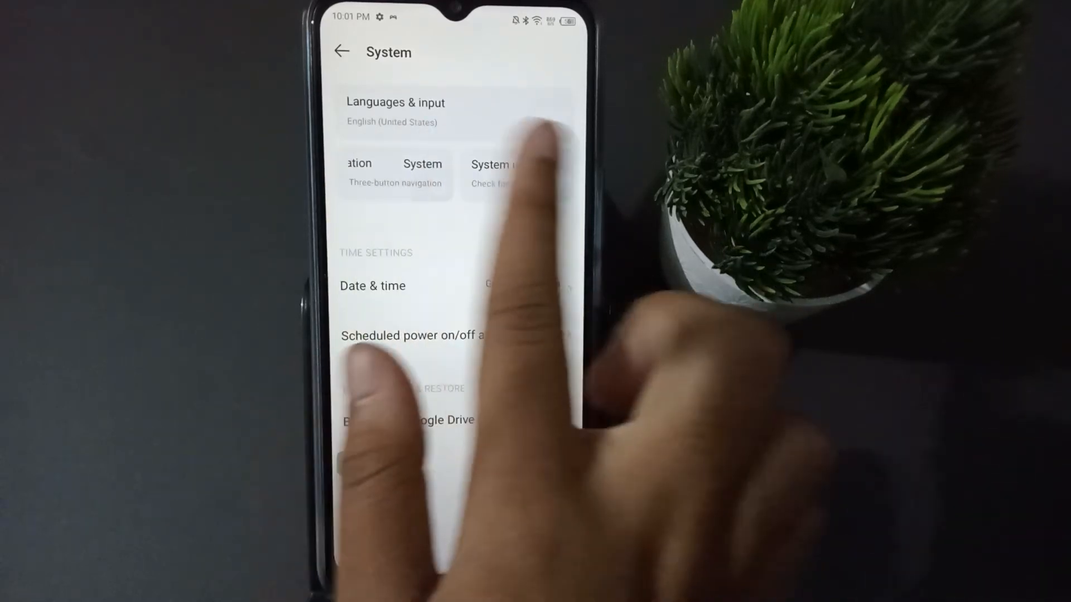
click(396, 112)
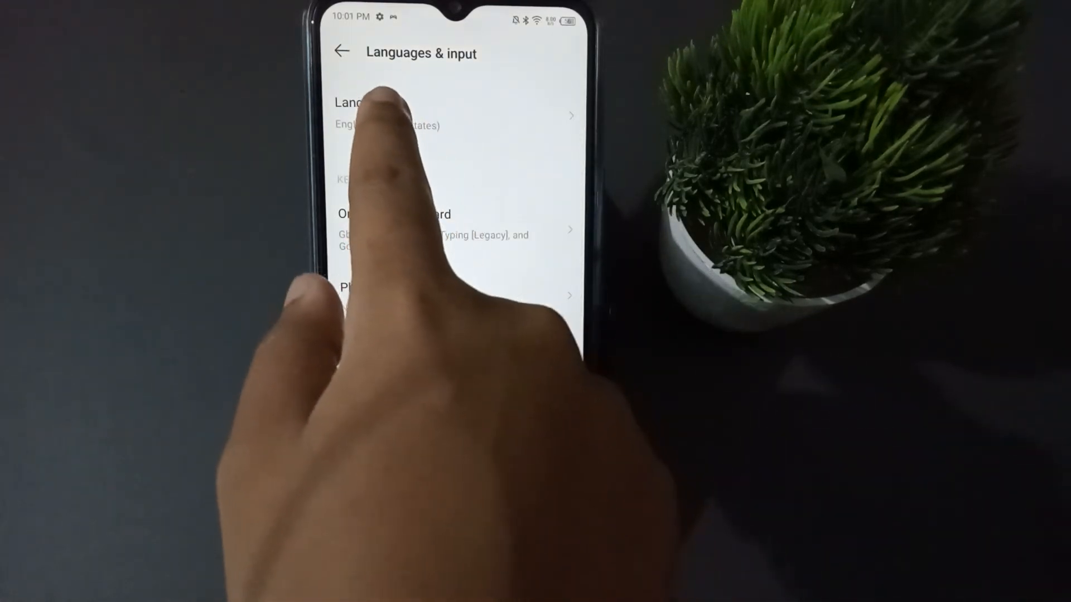
Step: Open Languages > Other languages and scroll well past the suggested entries
click(369, 112)
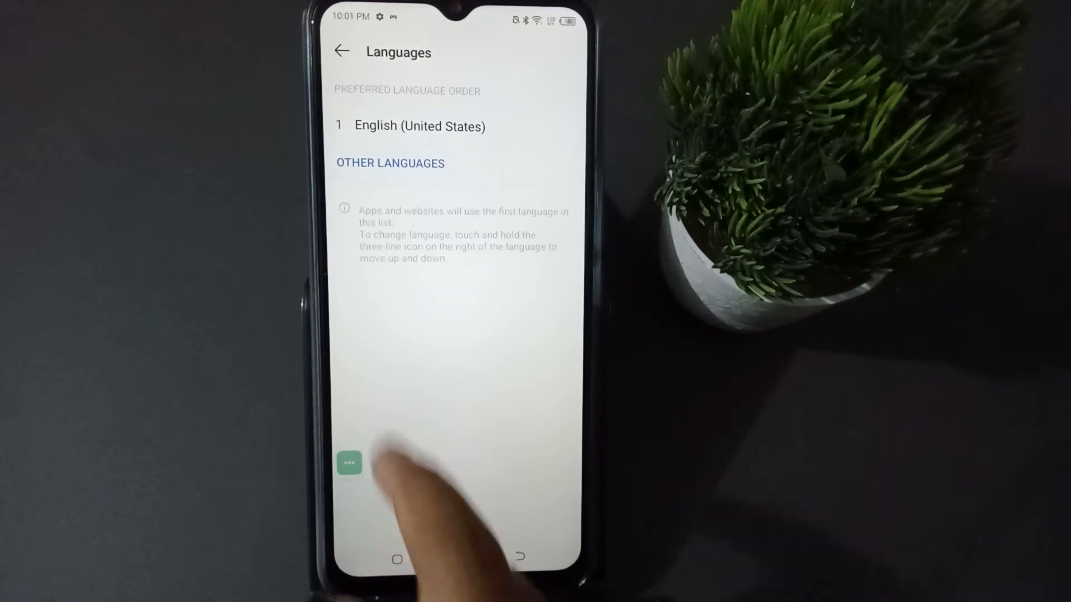
click(389, 162)
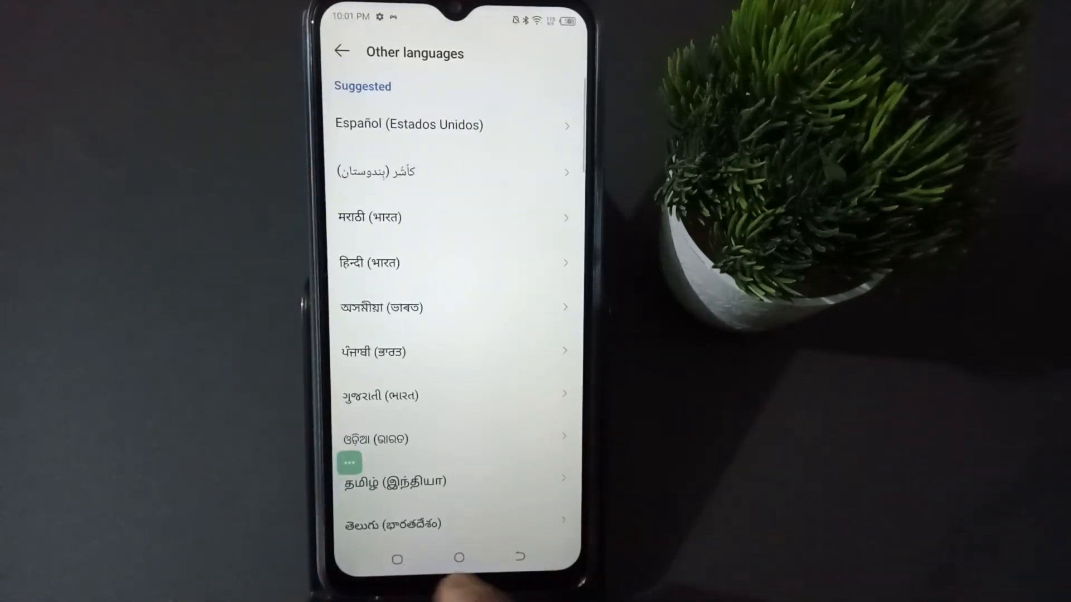
scroll(down, 3)
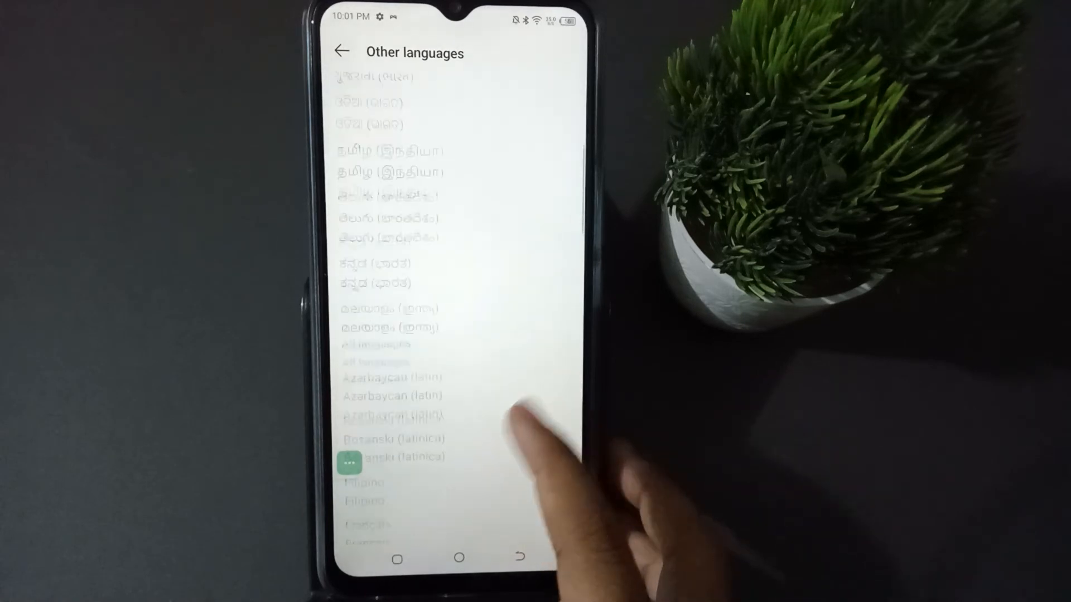
scroll(down, 3)
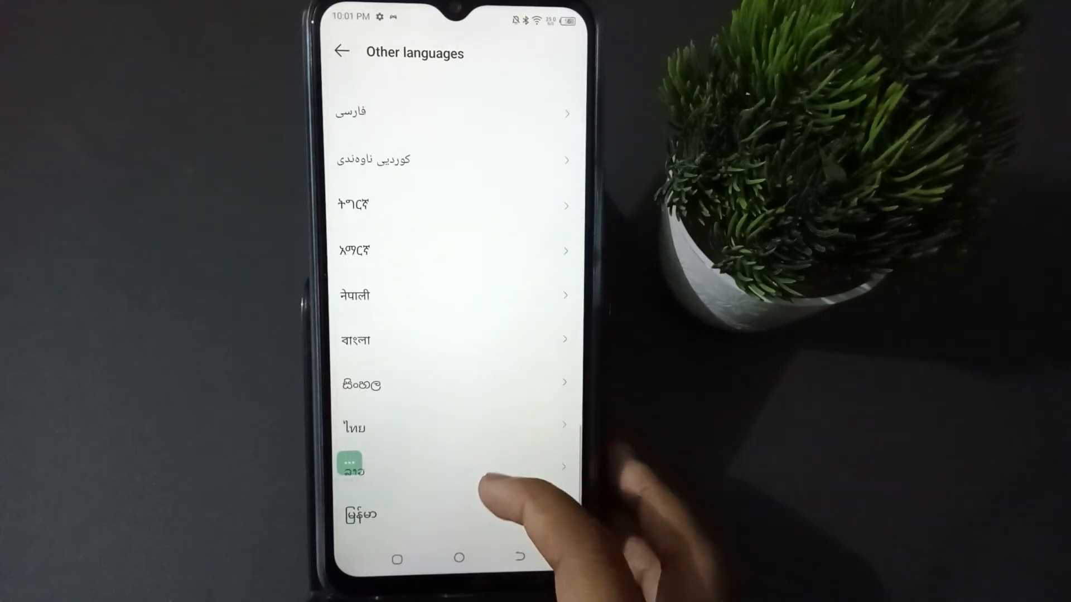